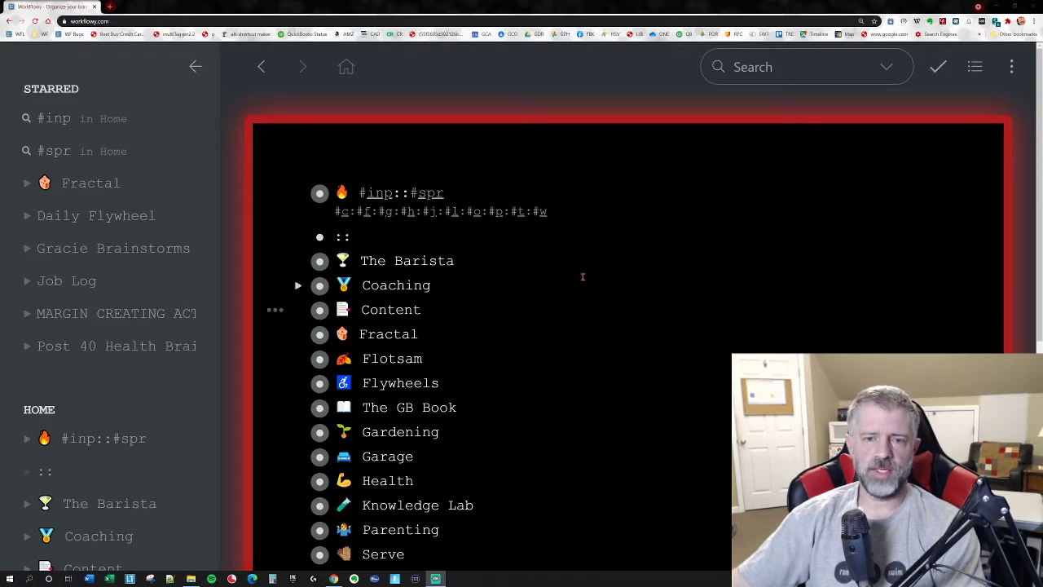
Step: Search the outline for '#procra' to bring up the #procrastination tag suggestion
left_click(799, 67)
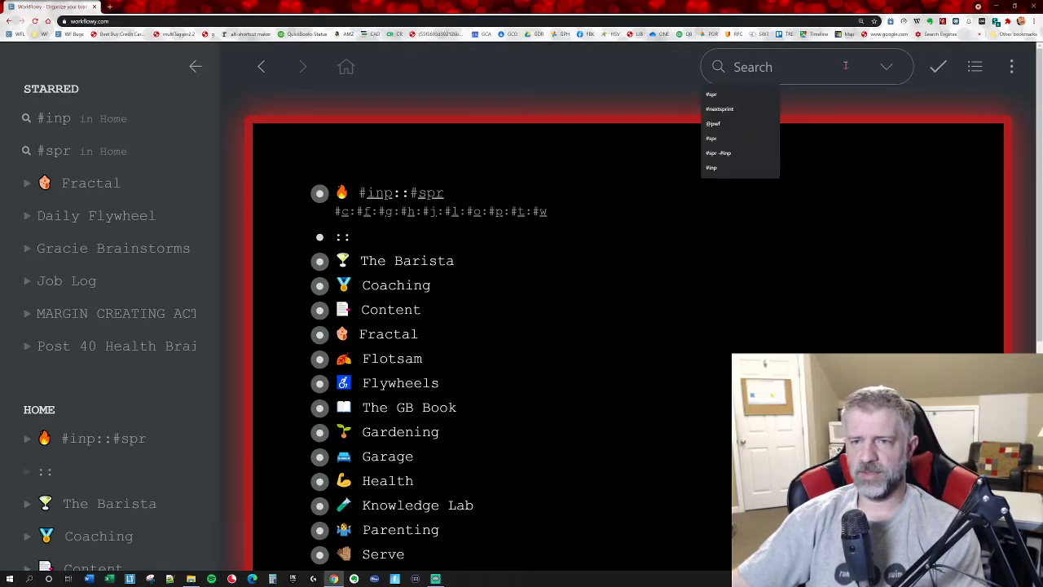
type("#")
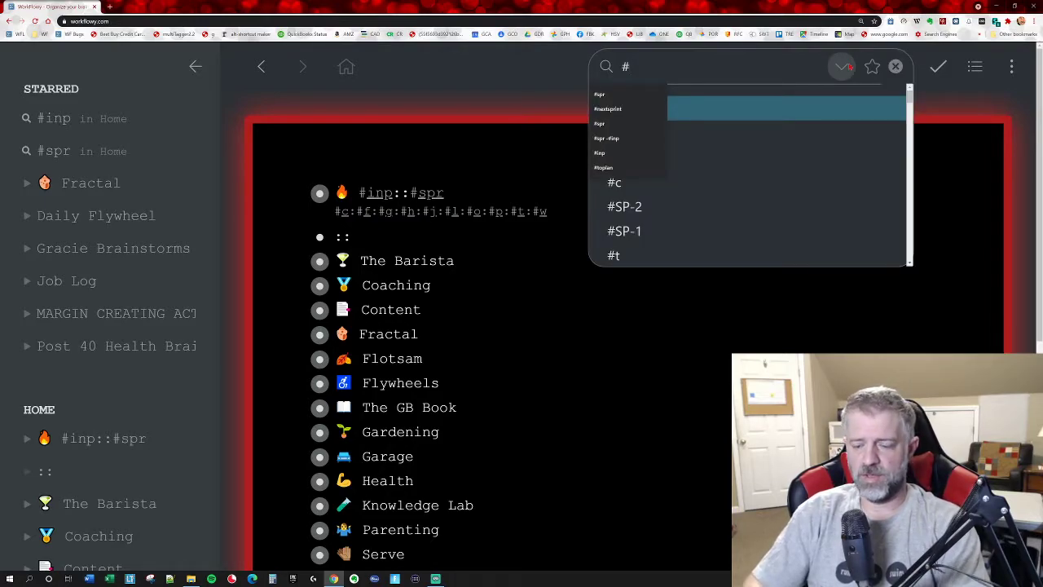
type("procrastina")
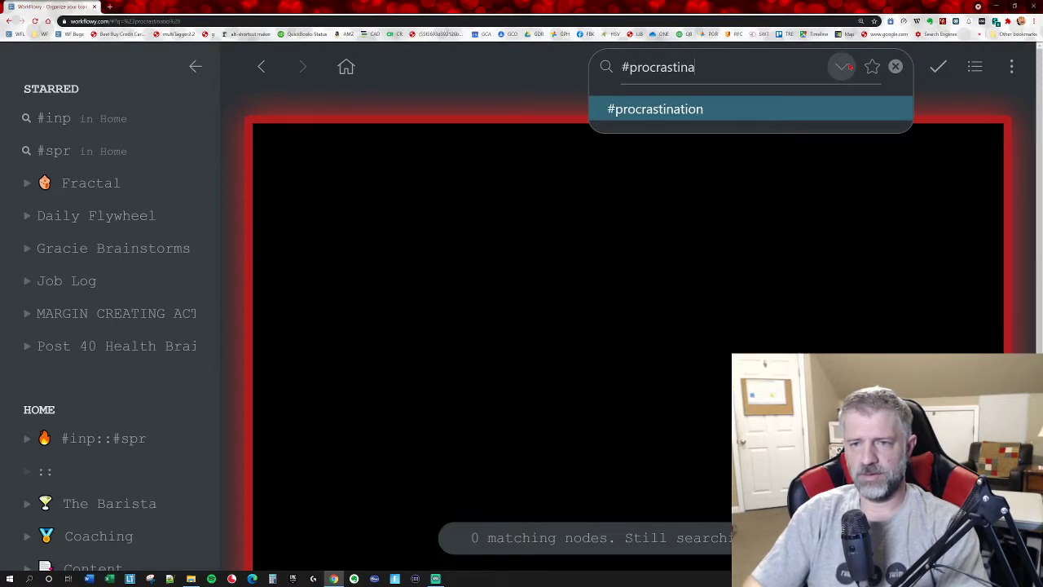
Step: Pick the #procrastination suggestion and add a second # tag to the search
left_click(656, 108)
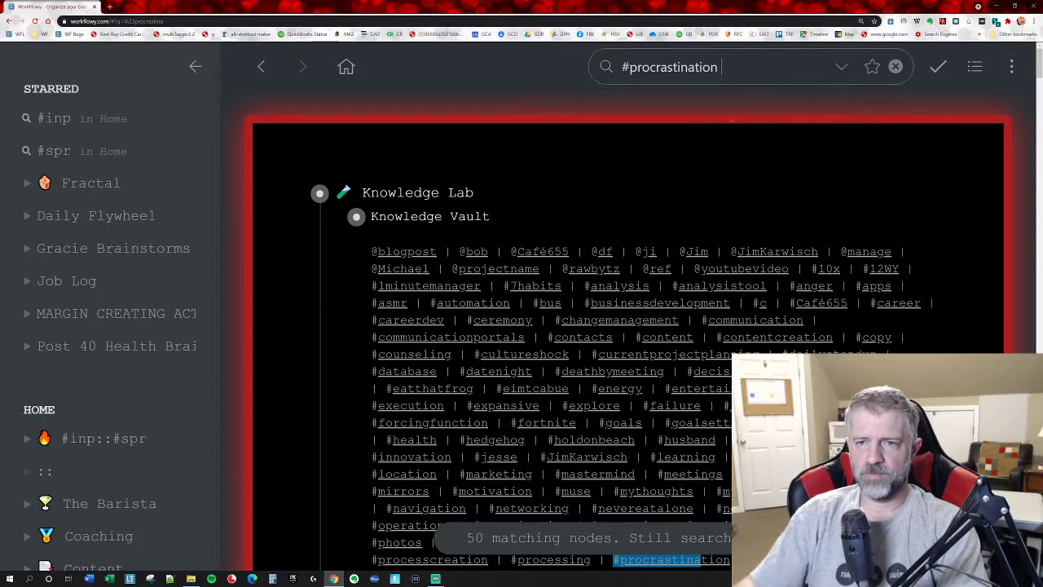
type("#motivation")
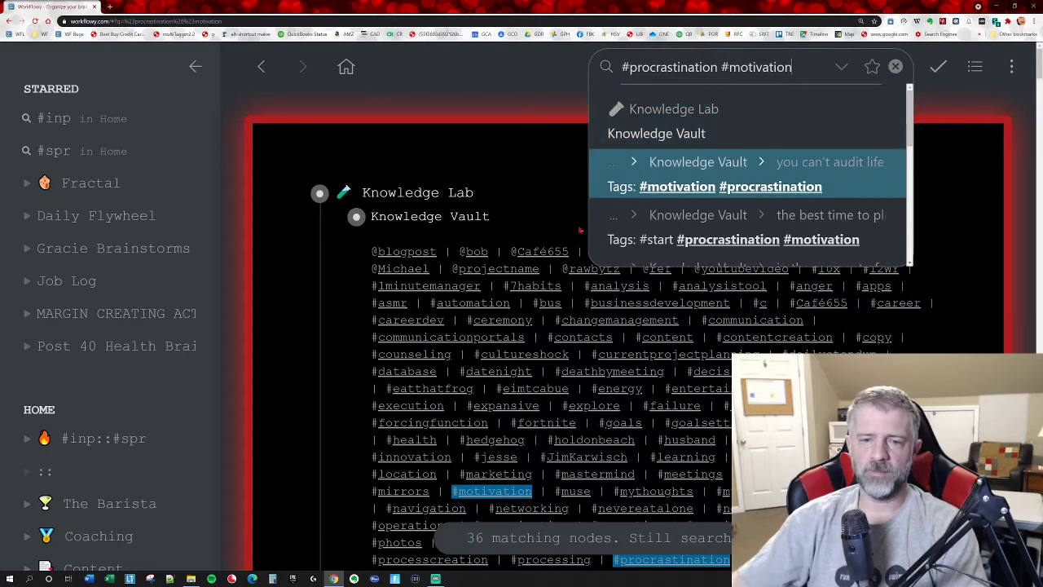
scroll("down", 3)
type("OR")
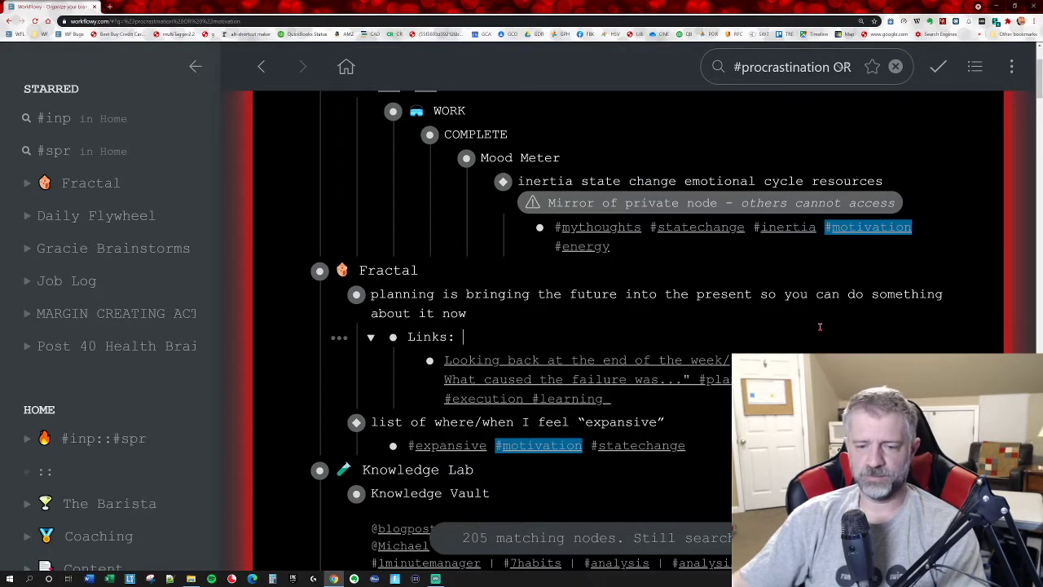
scroll("down", 3)
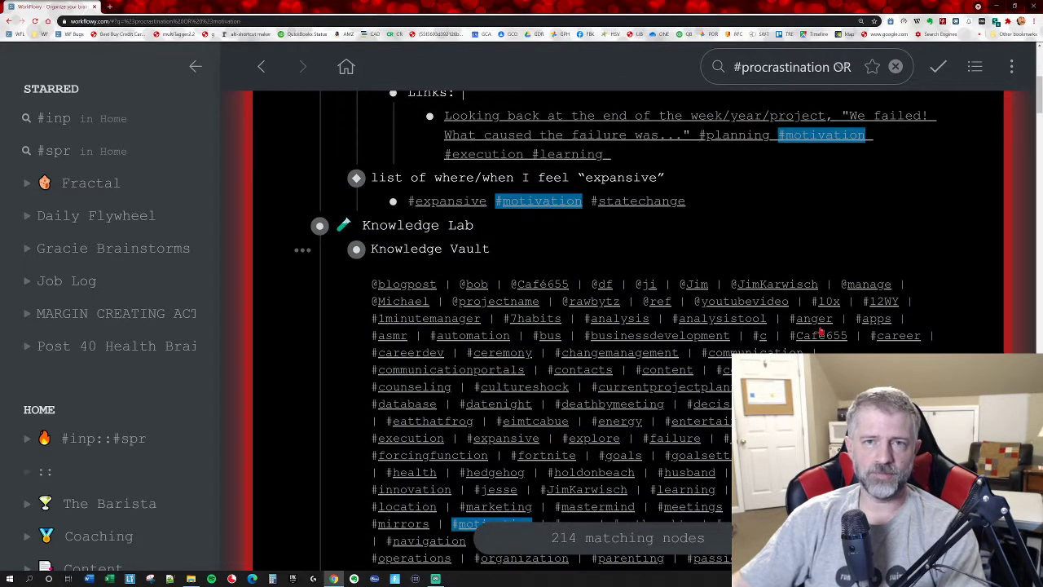
mouse_move(774, 284)
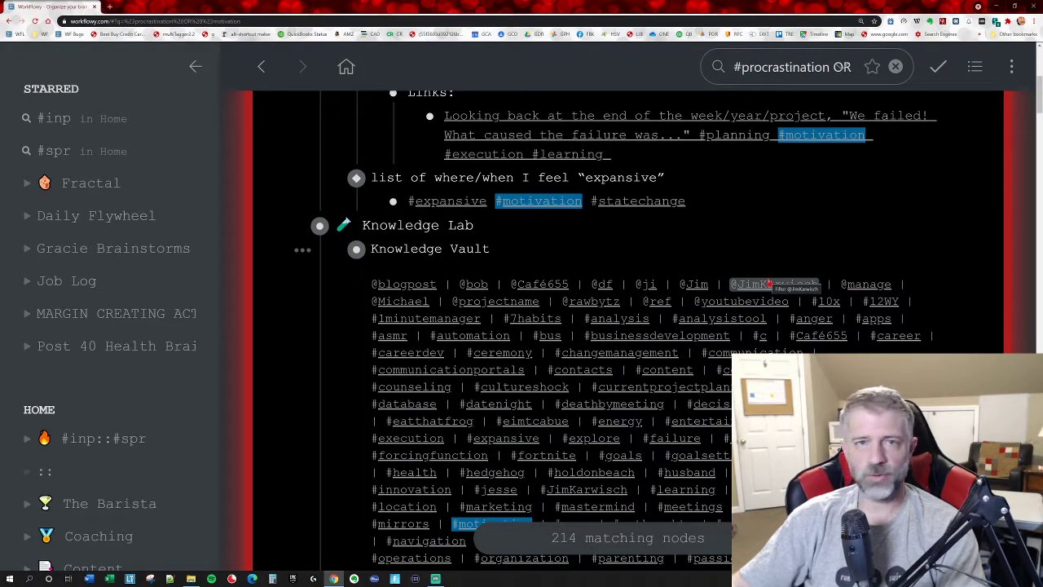